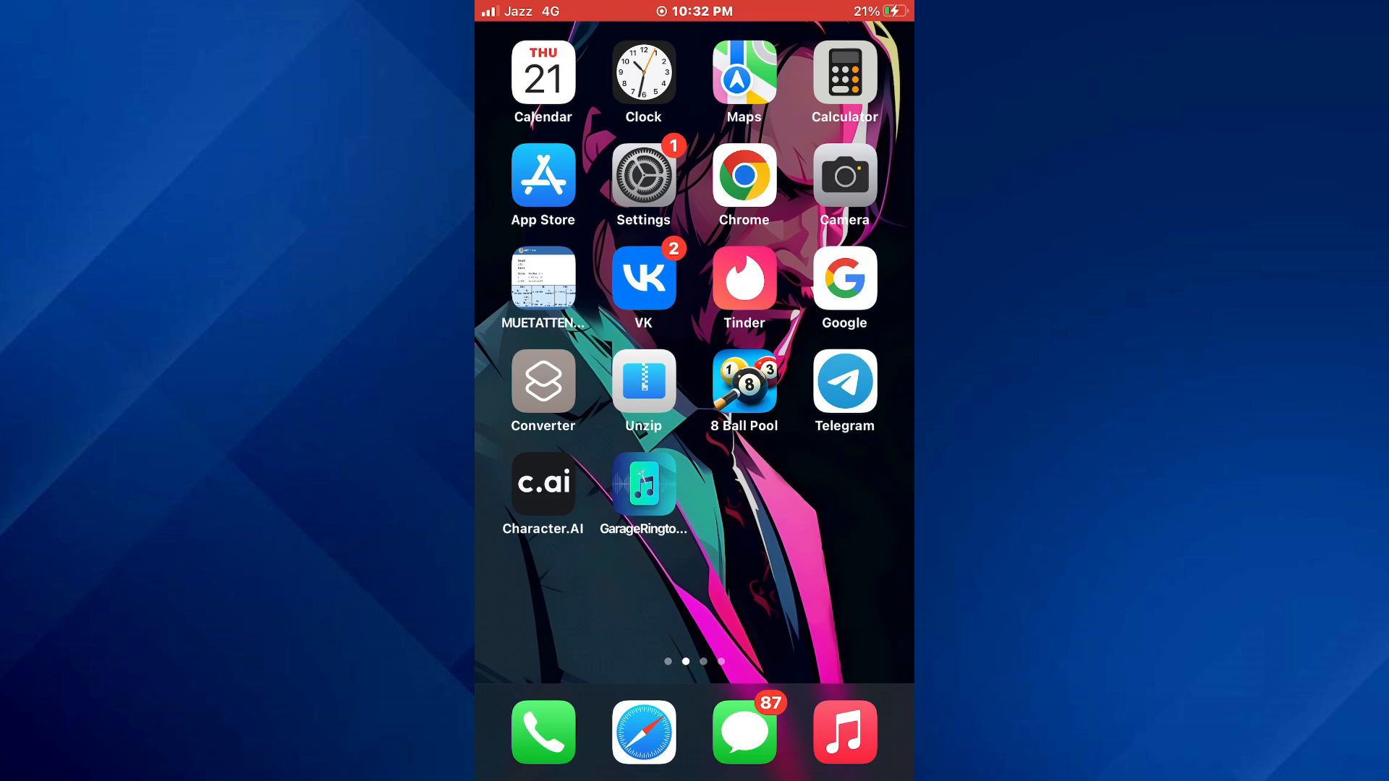
# Launch the Settings app from the home screen
pyautogui.click(642, 175)
pyautogui.write('iphone warrantry')
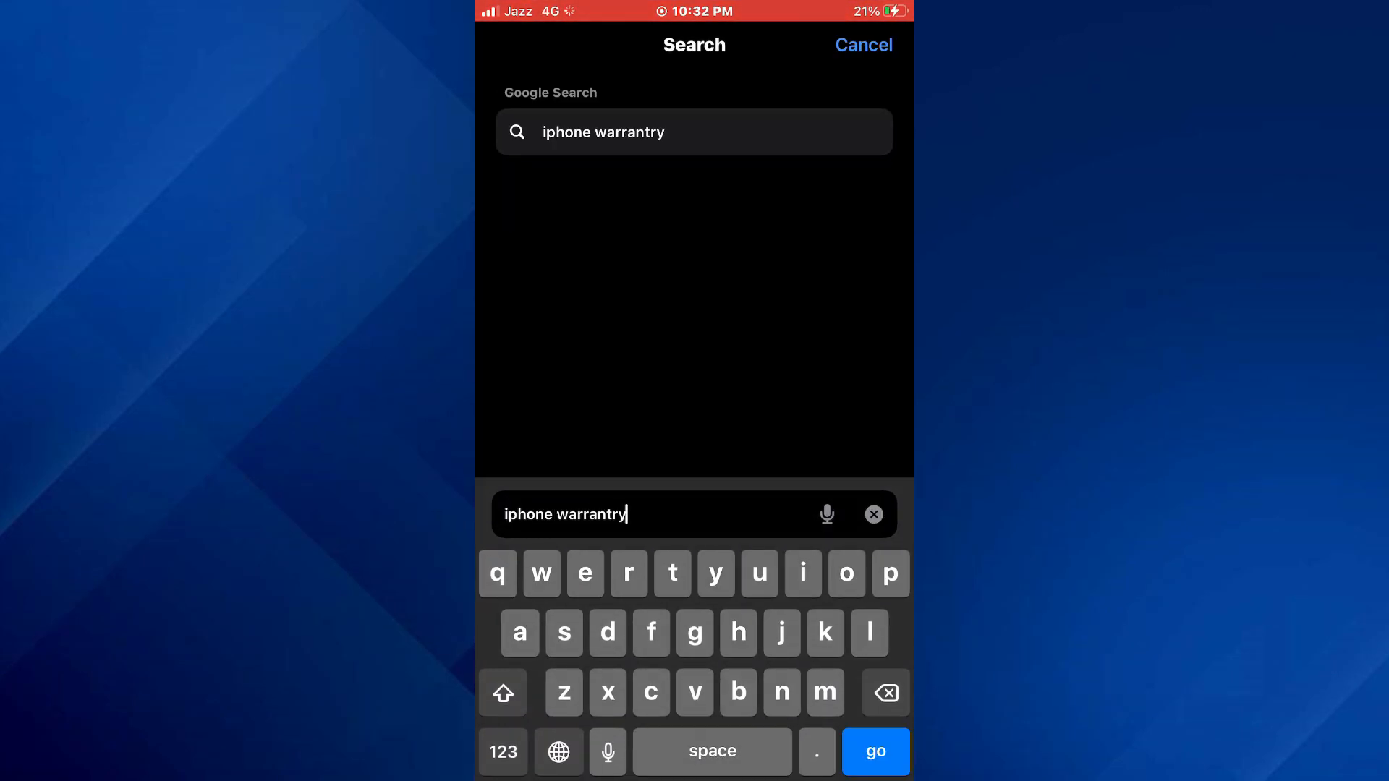
# Run a Google search for 'iphone warranty' so Apple's Check Coverage result appears first
pyautogui.click(875, 751)
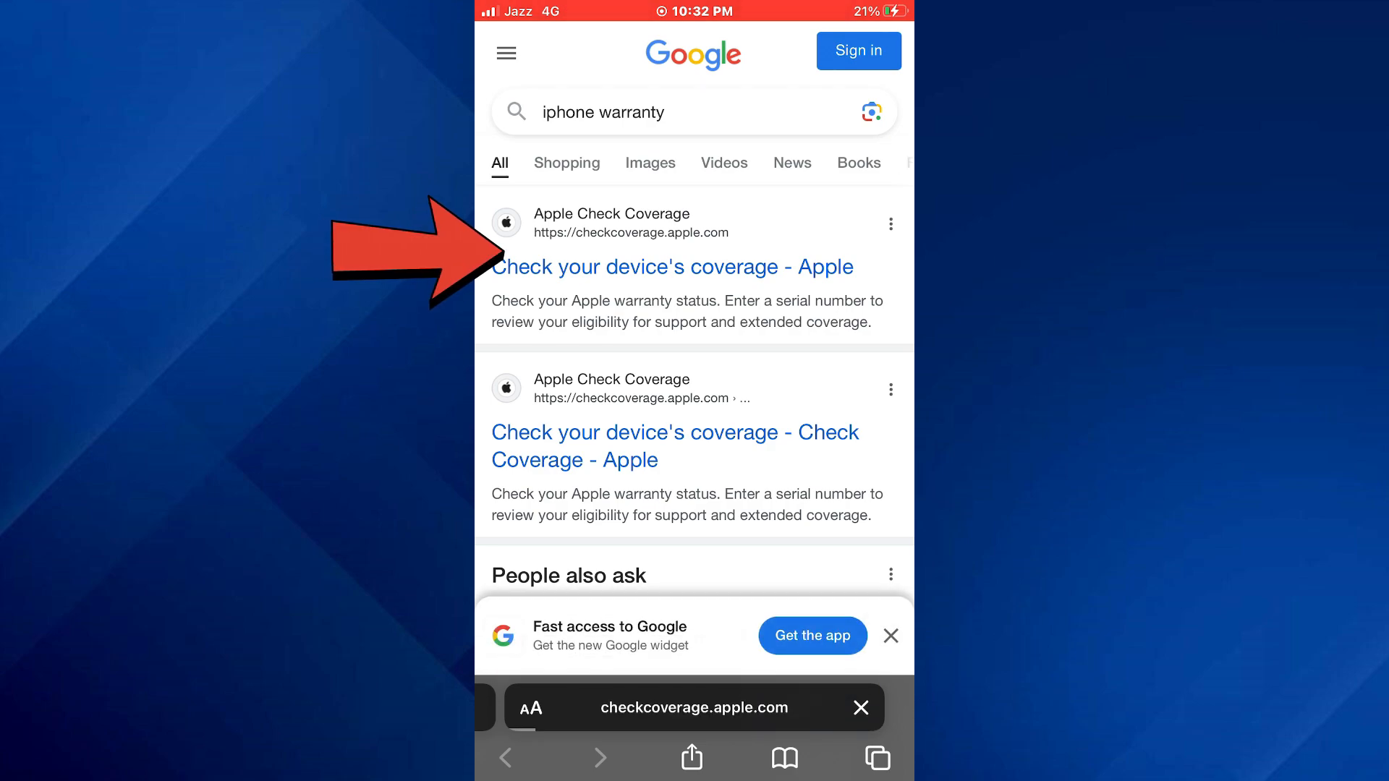
pyautogui.click(673, 266)
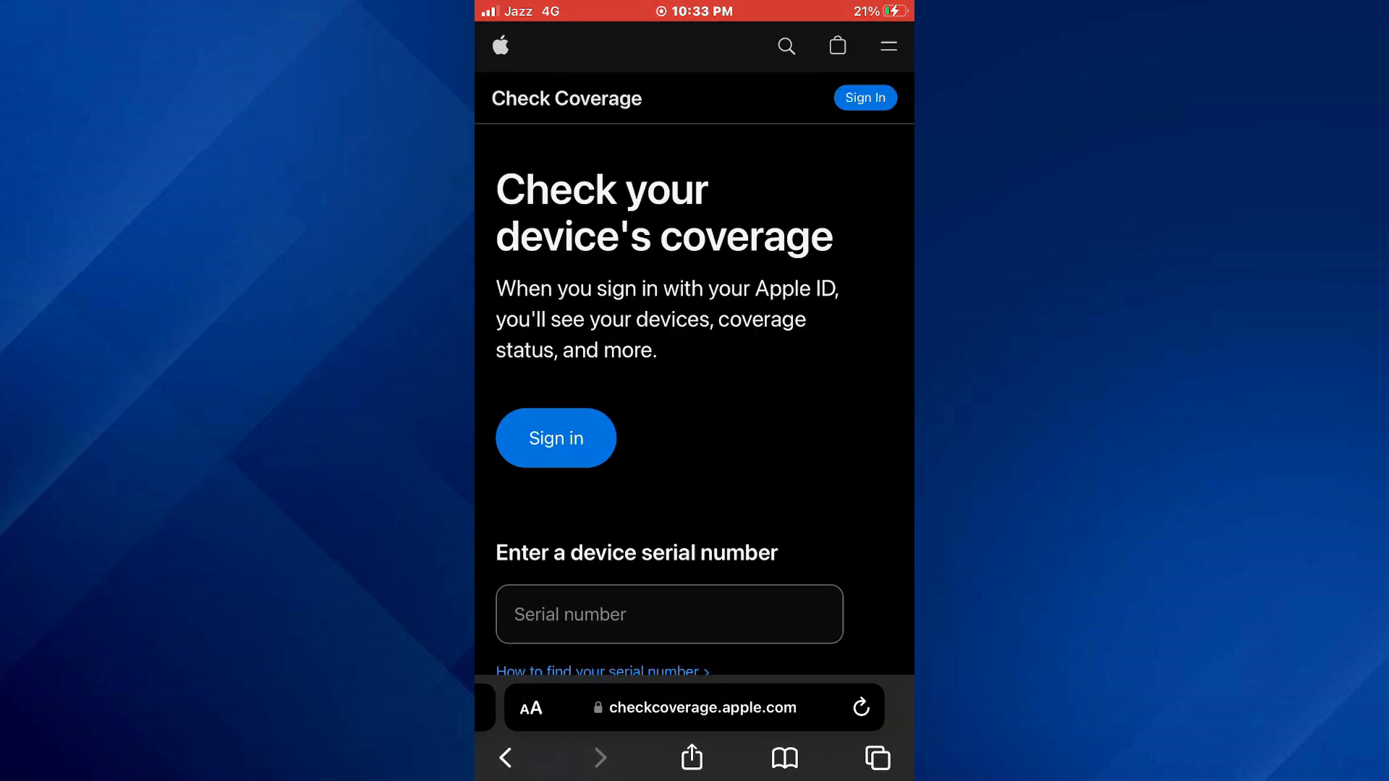
pyautogui.write('C39SM9HZHFY7')
pyautogui.write('31A')
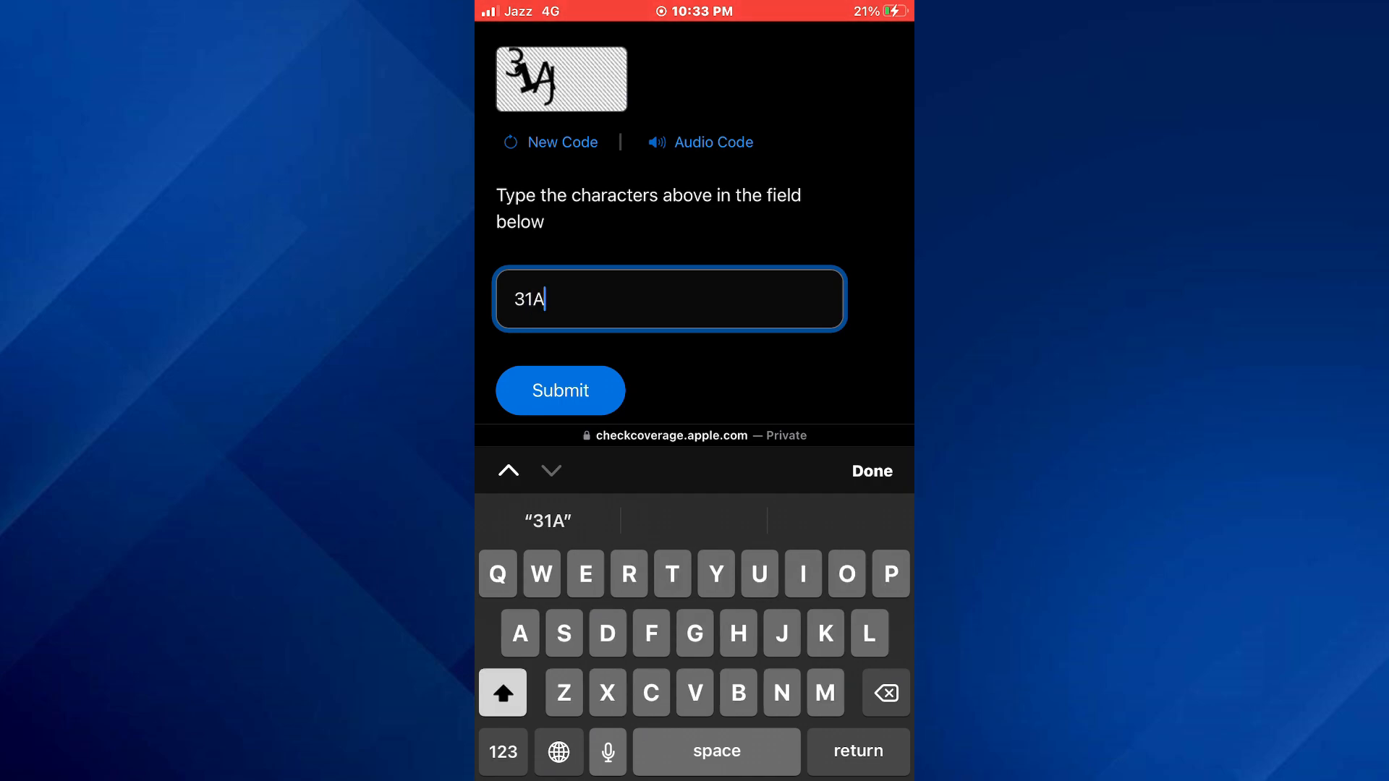
pyautogui.click(560, 390)
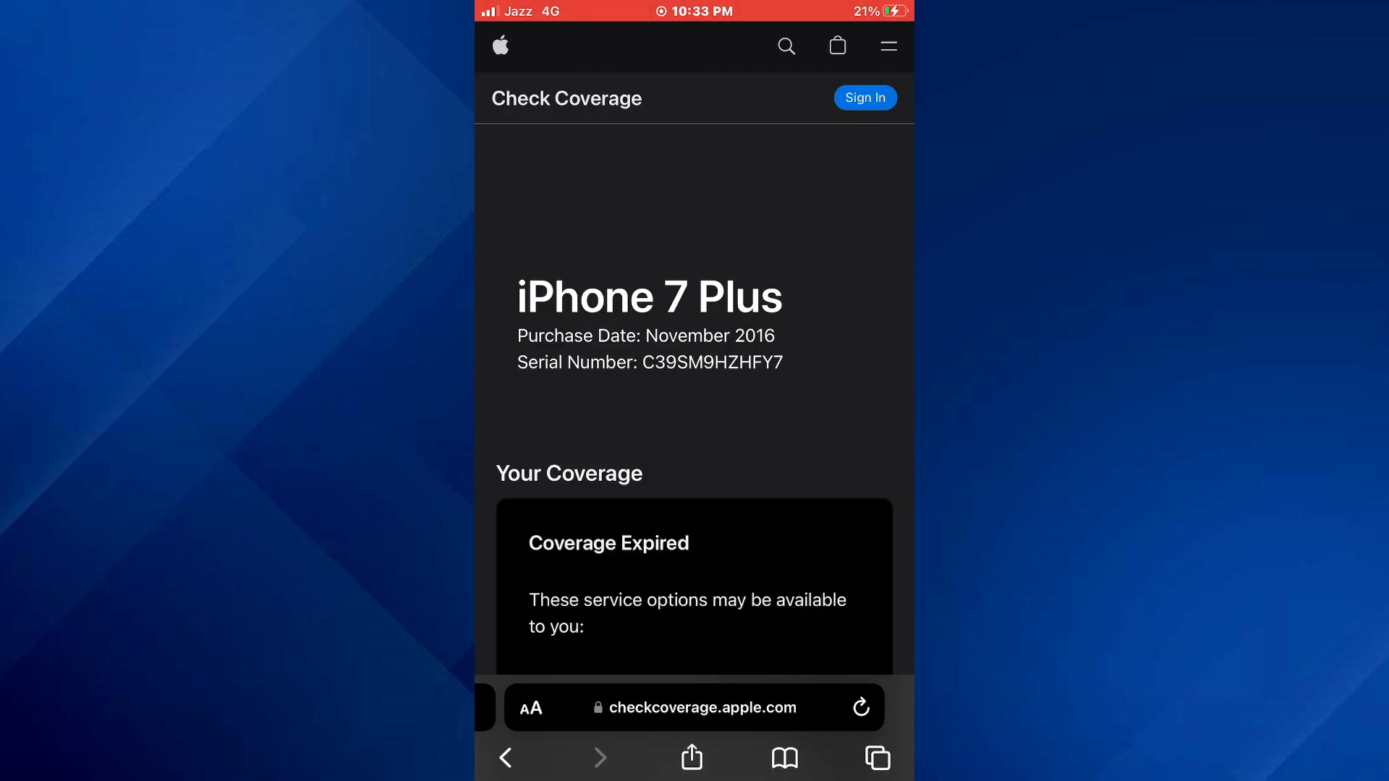